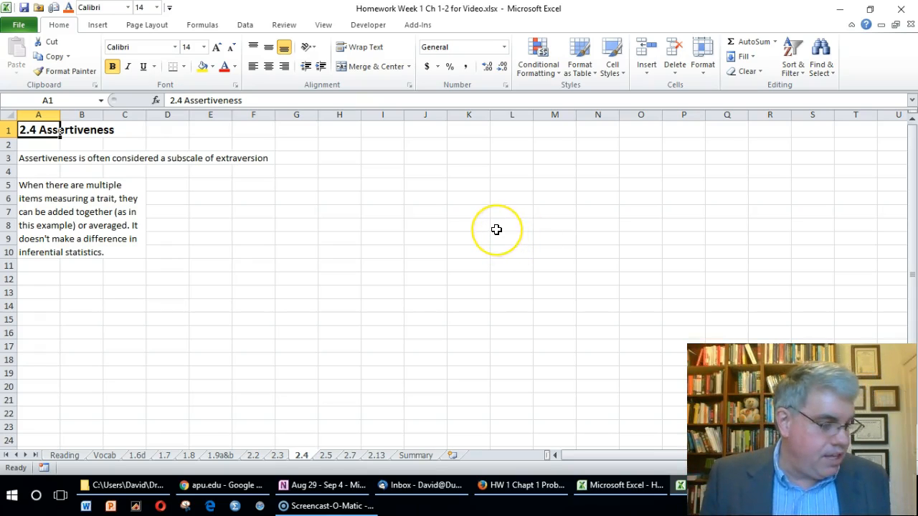
mouse_move(496, 229)
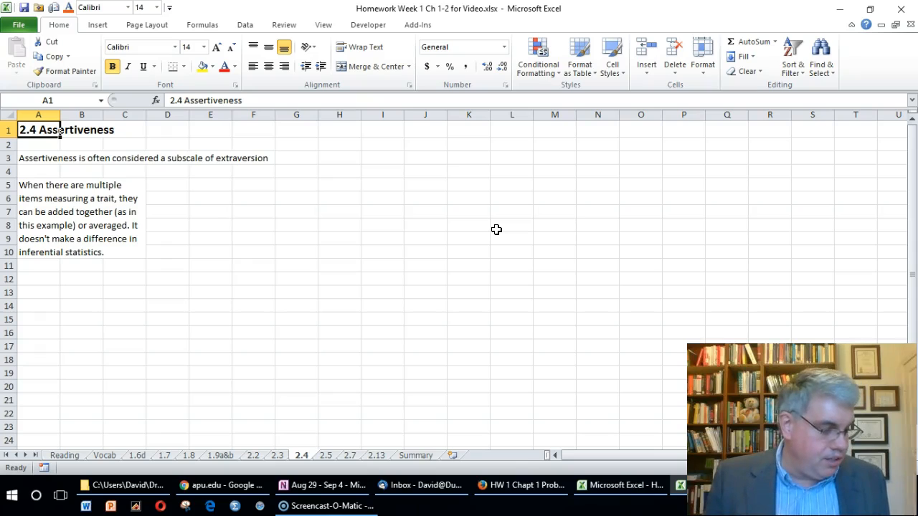